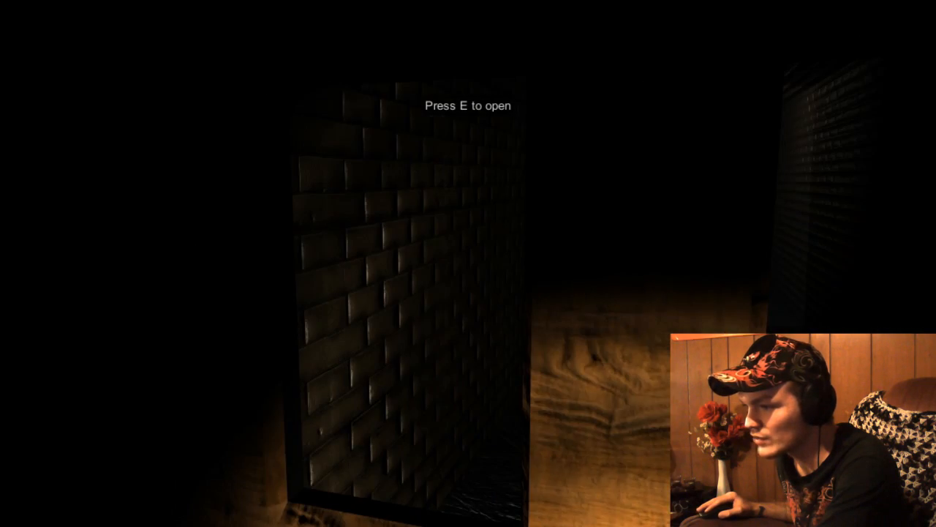
{"action": "key", "text": "e"}
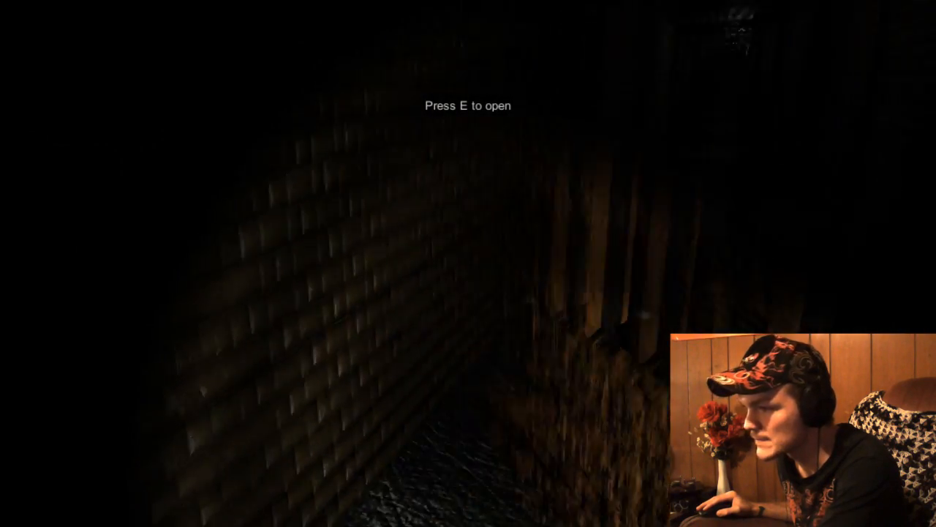
{"action": "key", "text": "e"}
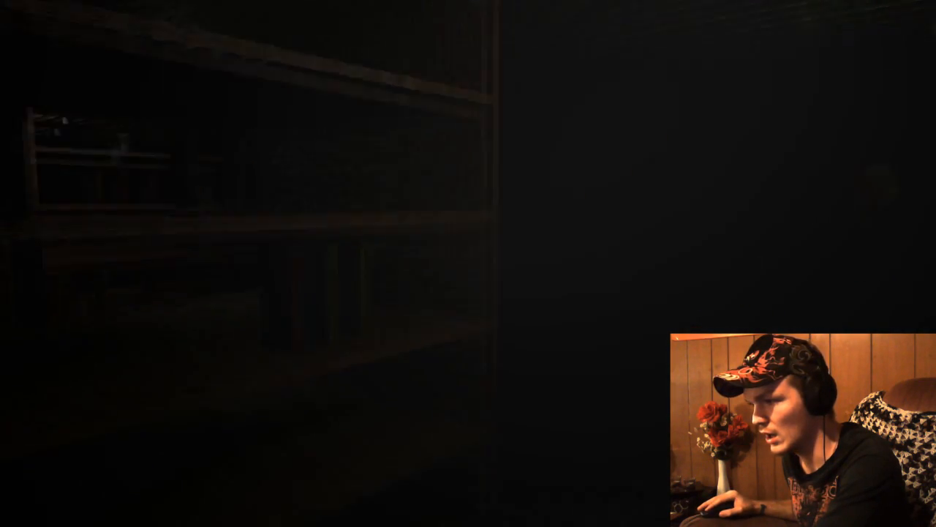
{"action": "mouse_move", "coordinate": [468, 263]}
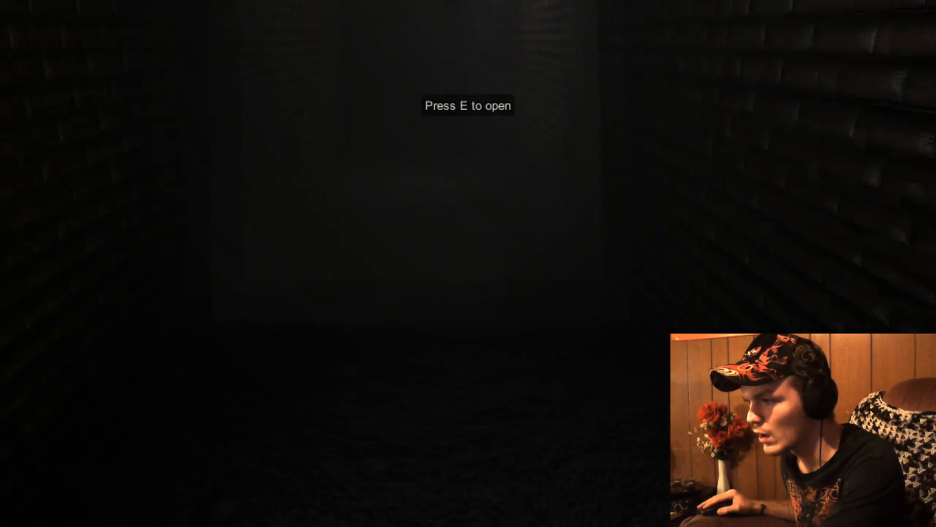
{"action": "key", "text": "e"}
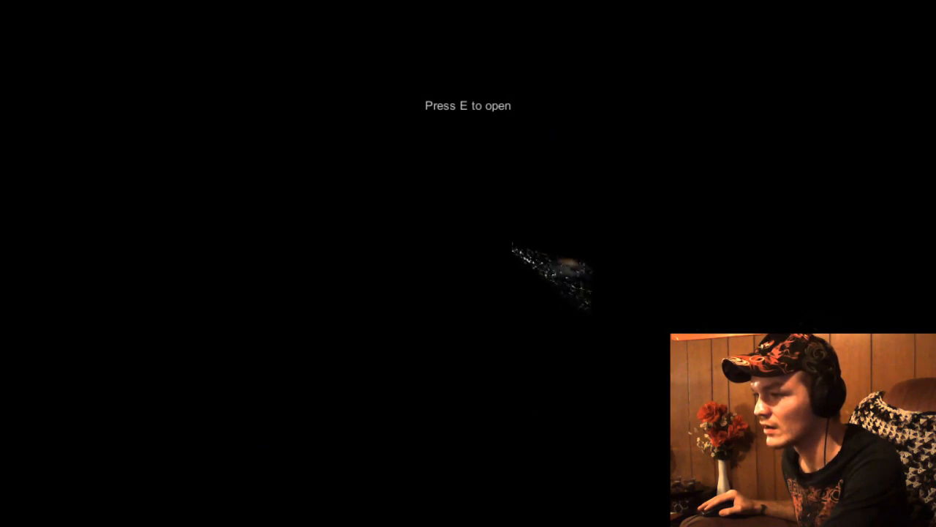
{"action": "key", "text": "e"}
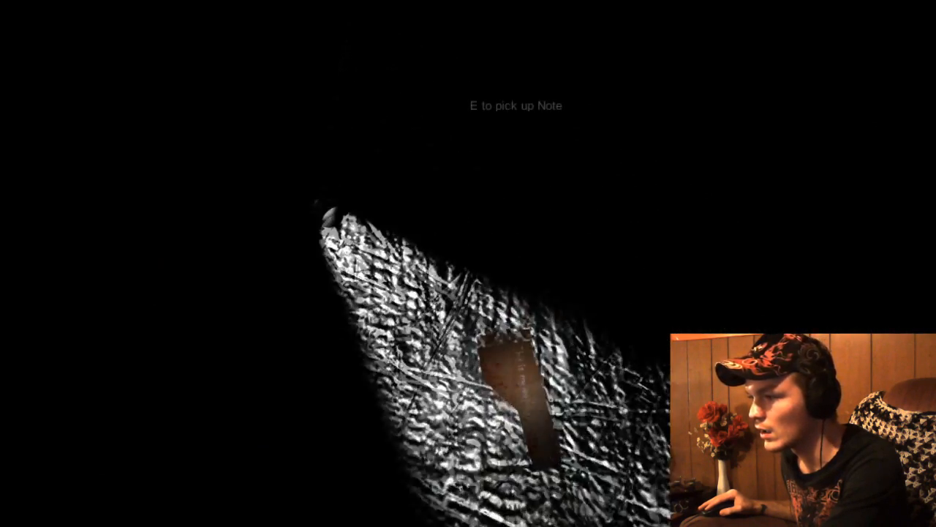